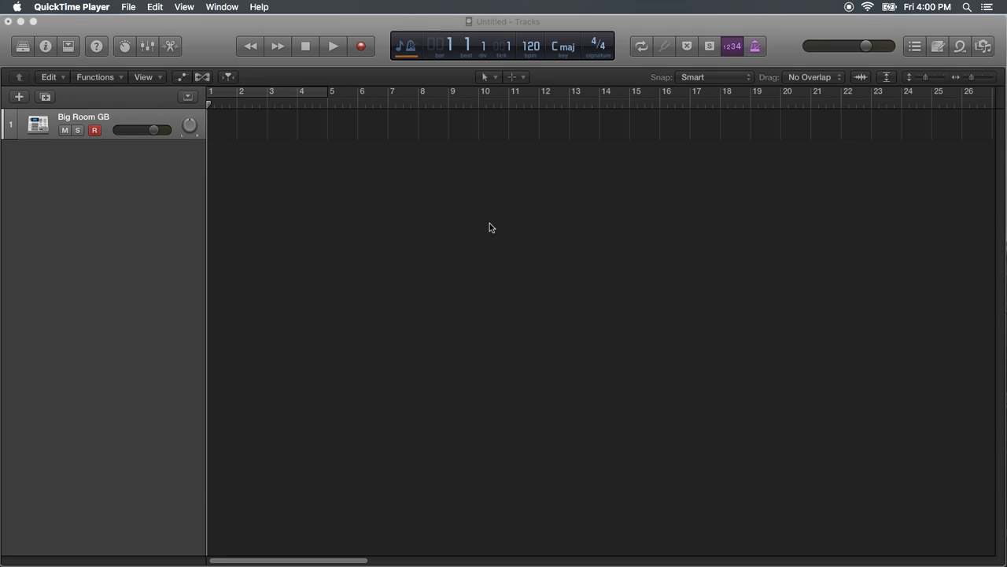
mouse_move(113, 8)
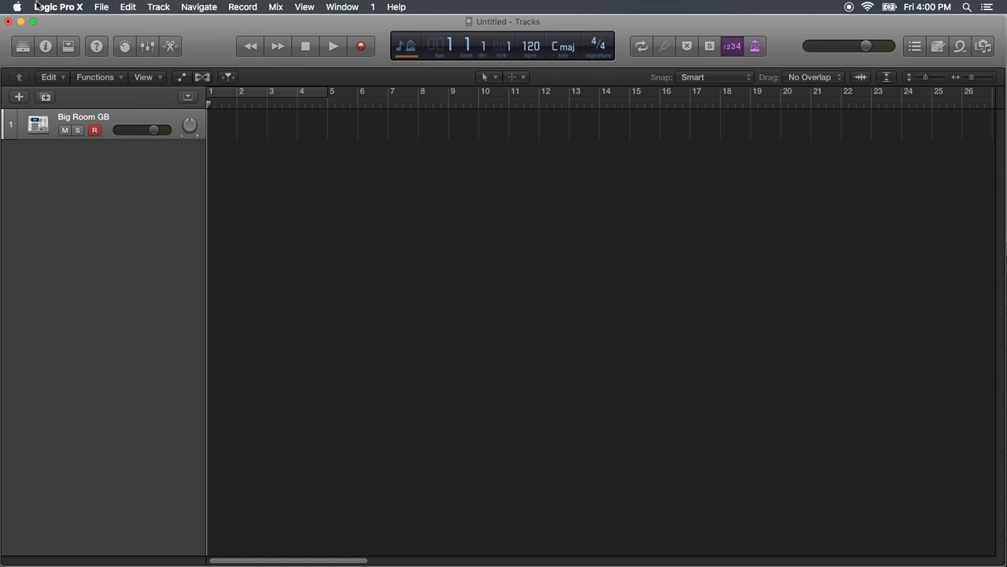
mouse_move(53, 30)
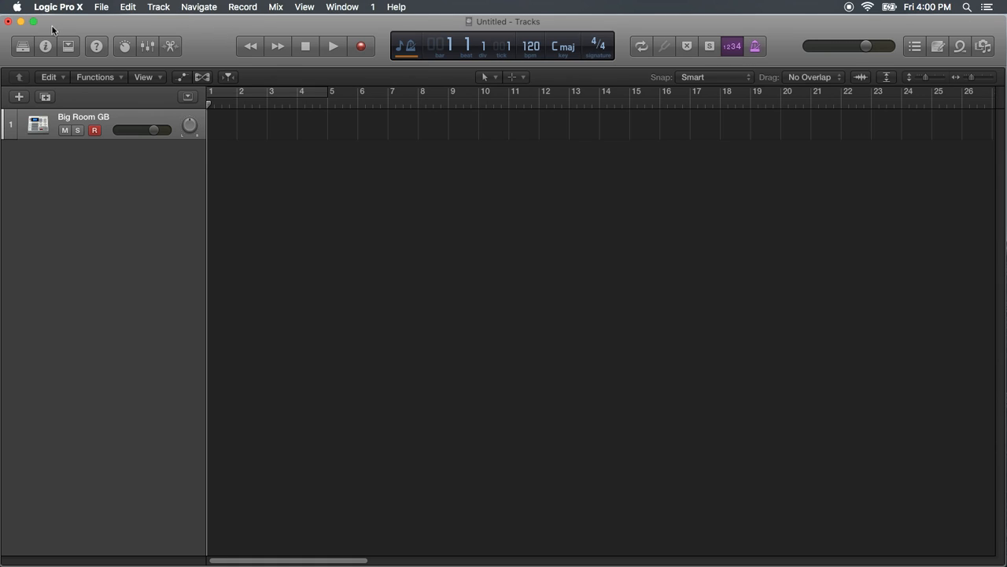
Open Control Surfaces > Setup from the Logic Pro X menu, showing one HUI device.
left_click(58, 6)
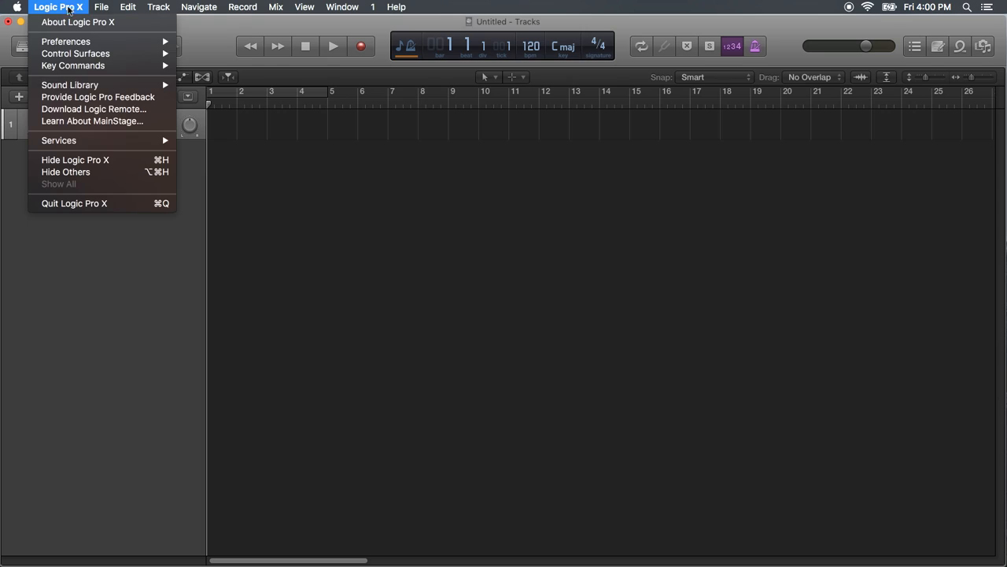
mouse_move(76, 54)
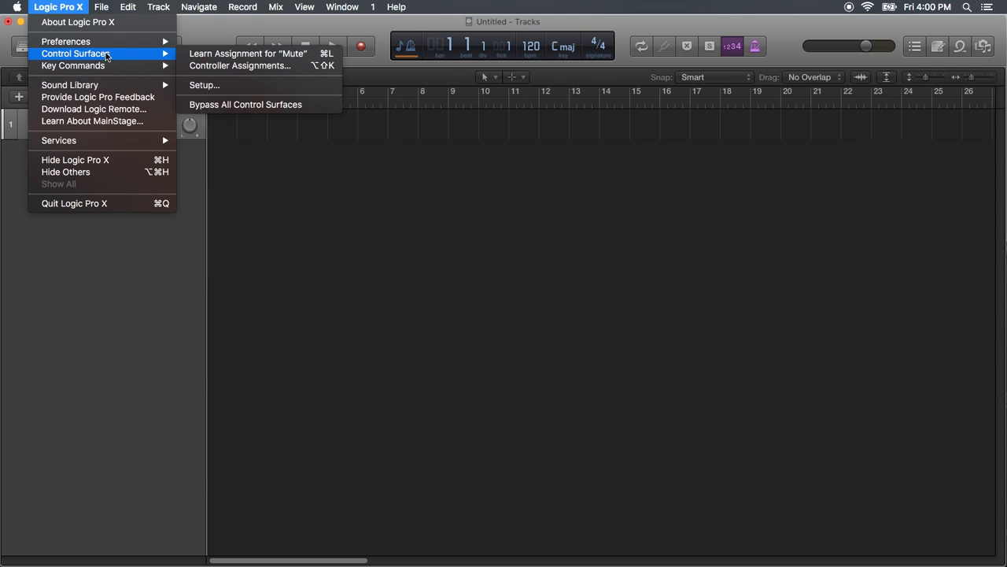
mouse_move(203, 85)
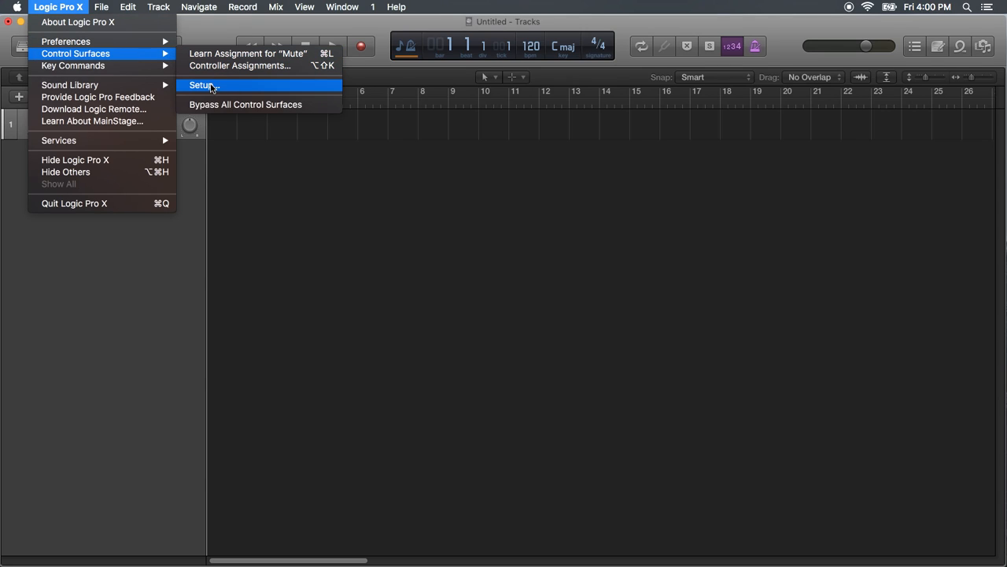
left_click(204, 85)
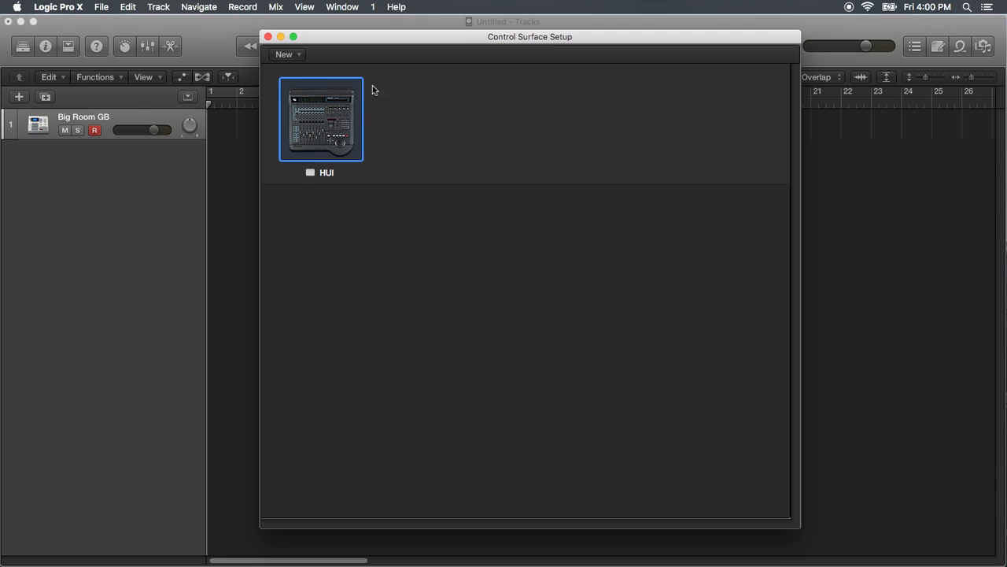
Install a new Mackie Designs HUI control surface from the New > Install model list.
left_click(286, 54)
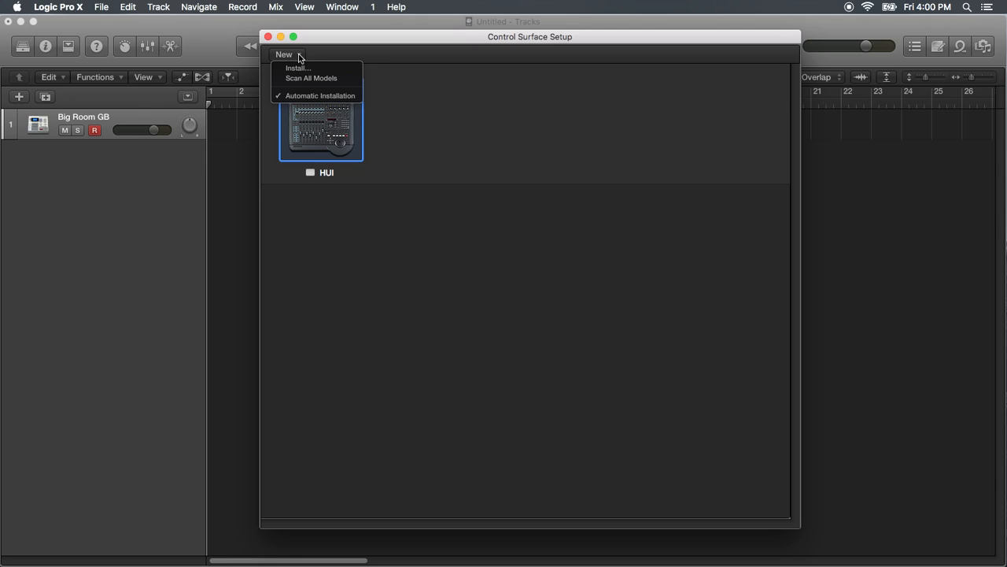
left_click(298, 68)
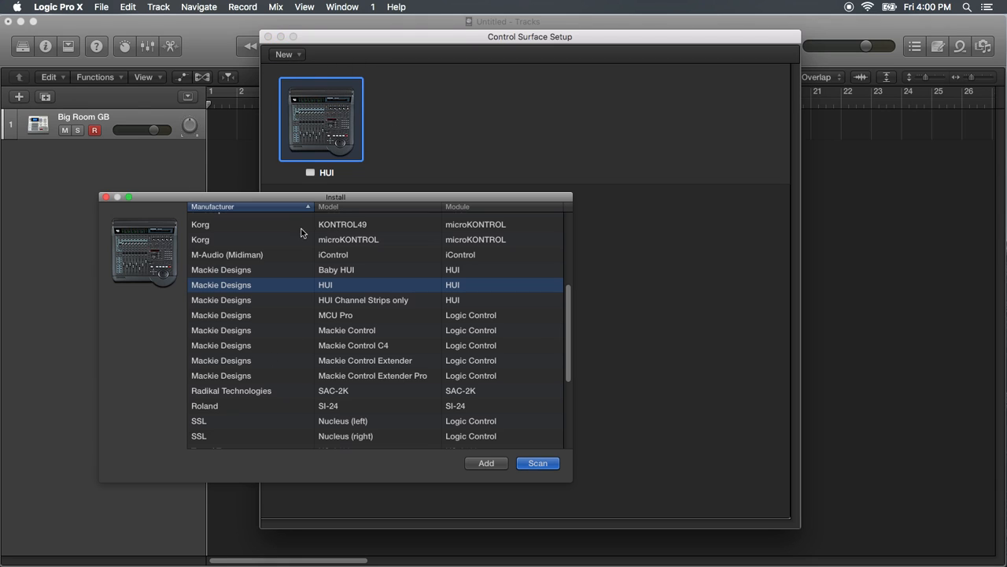
scroll("up", 3)
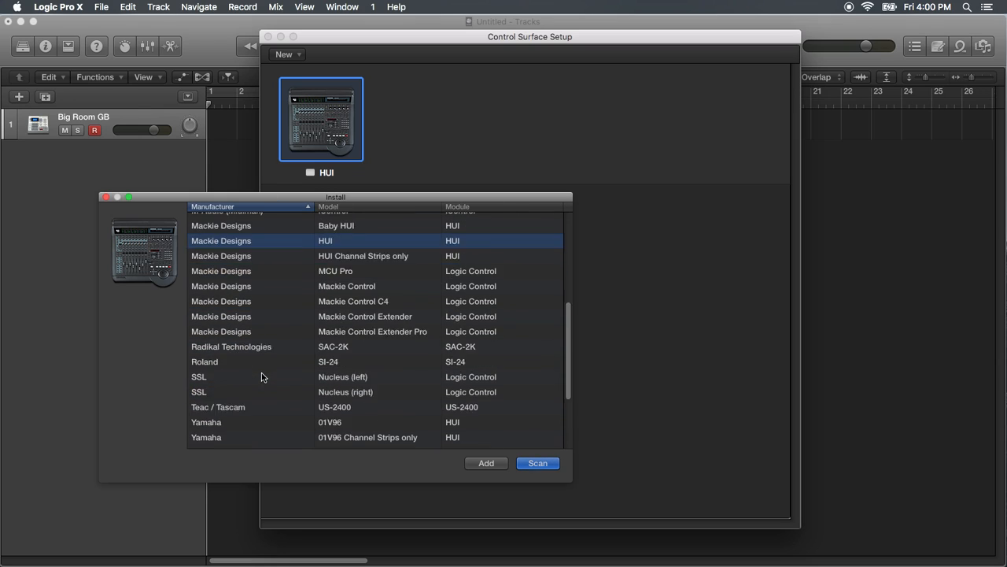
scroll("up", 3)
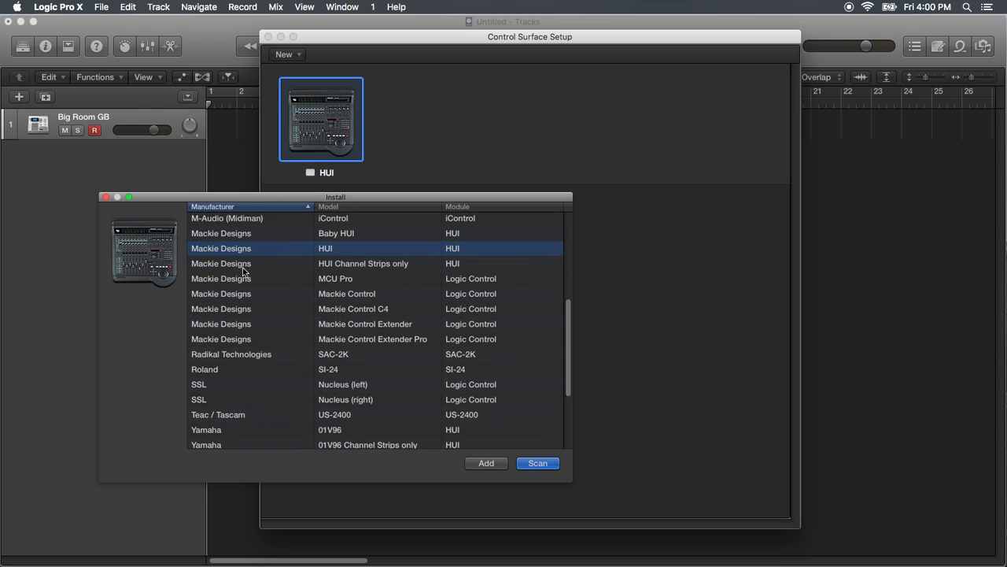
mouse_move(206, 250)
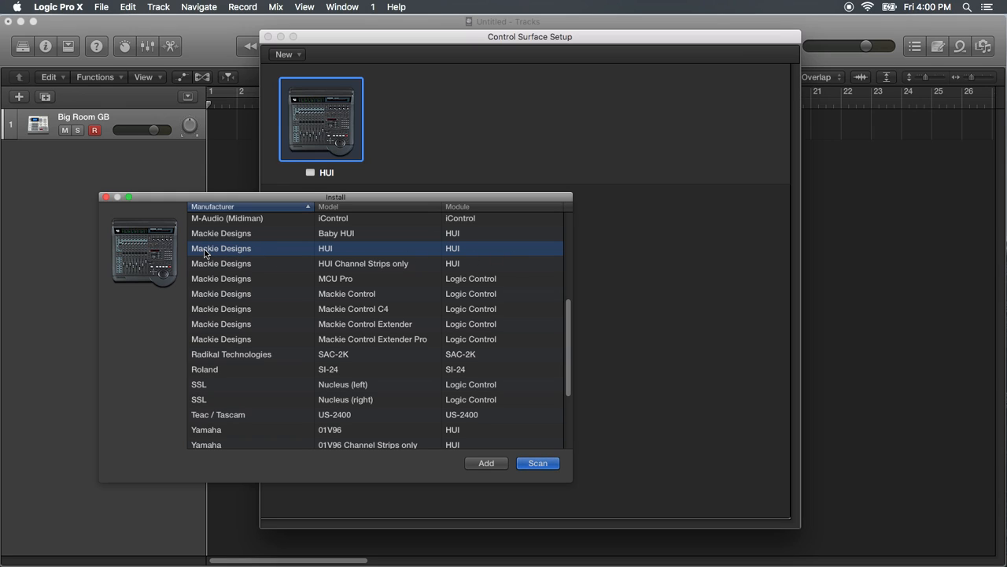
mouse_move(476, 259)
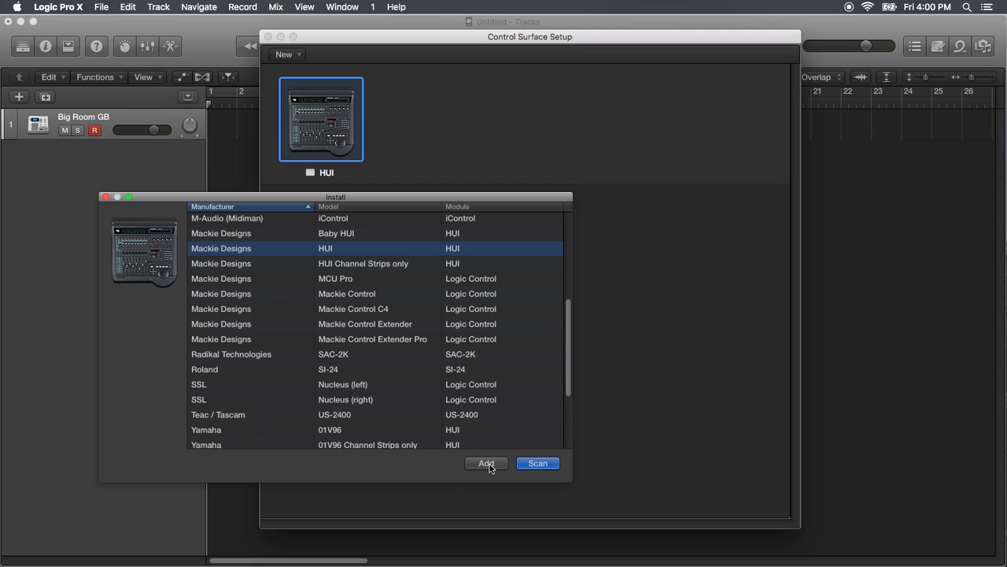
left_click(485, 463)
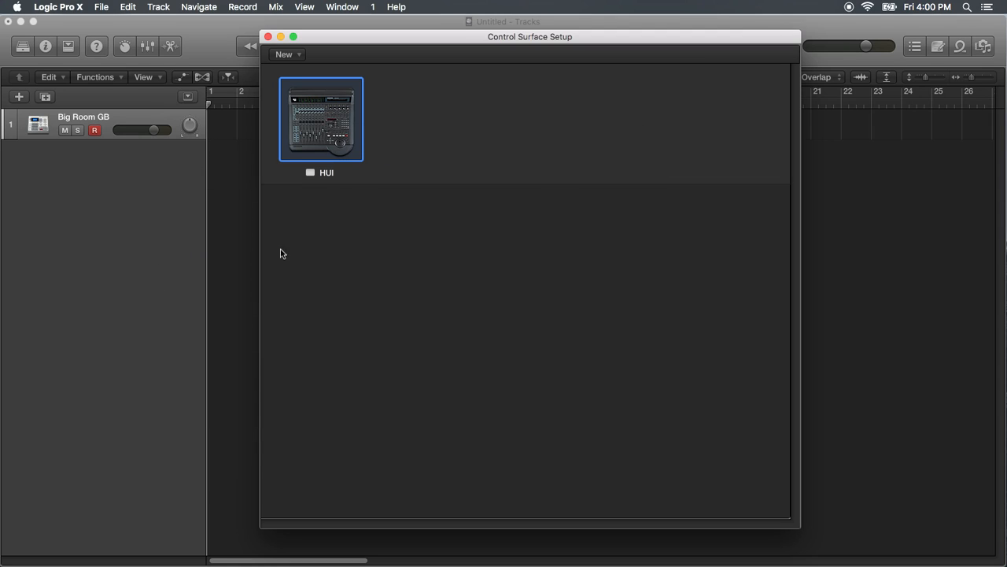
Select the HUI icon and reveal its Inspector with port and group settings.
left_click_drag(528, 36, 619, 48)
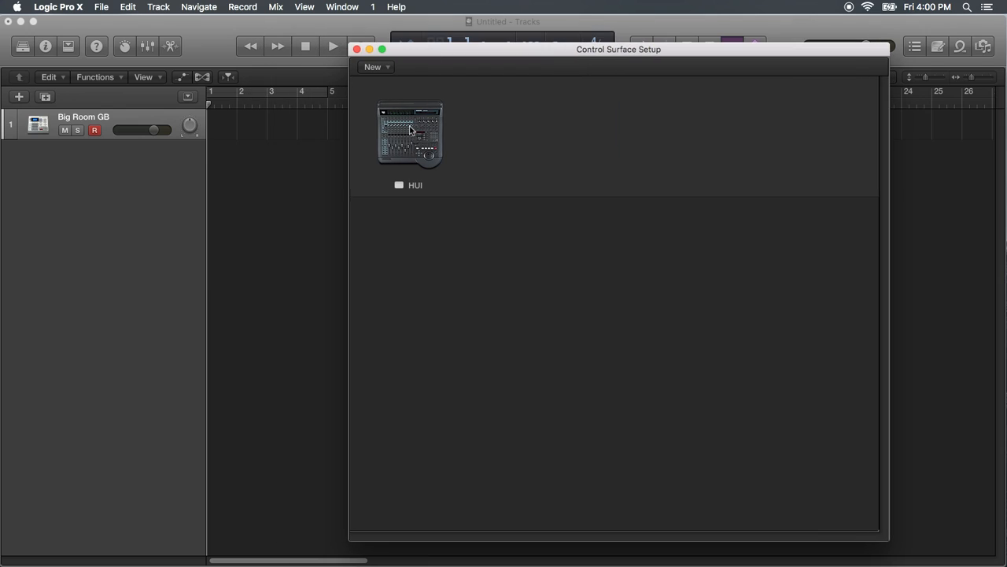
left_click(410, 132)
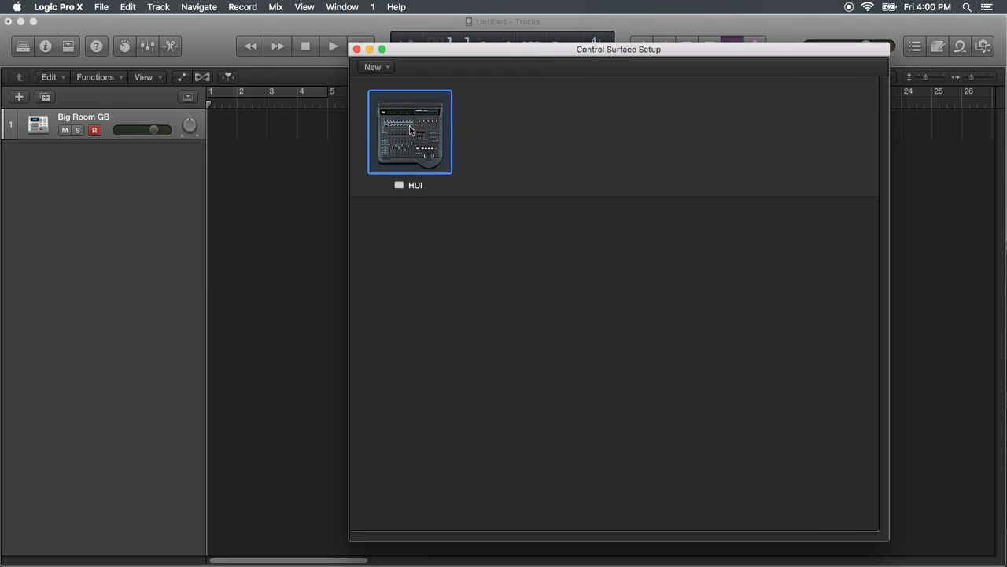
mouse_move(406, 116)
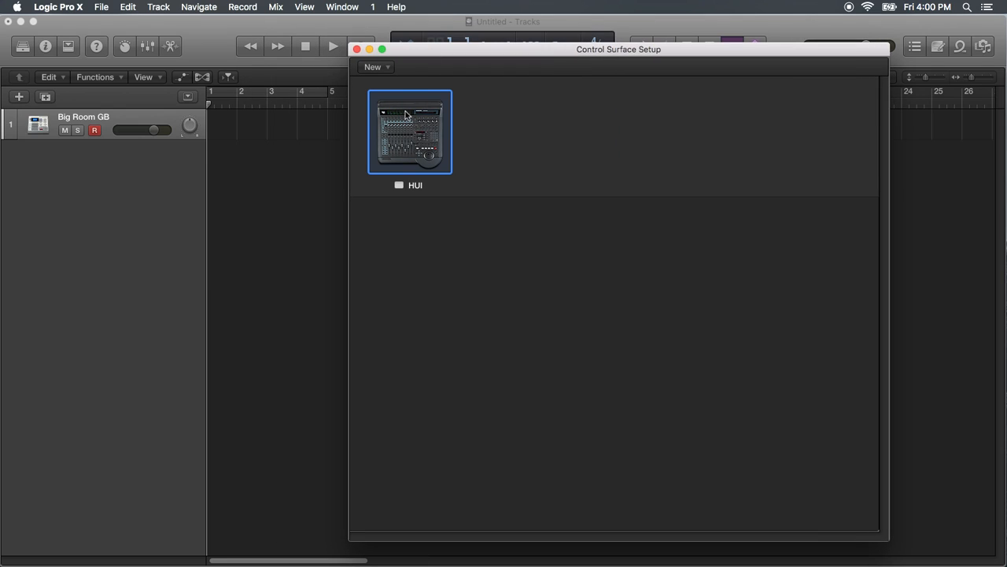
mouse_move(402, 104)
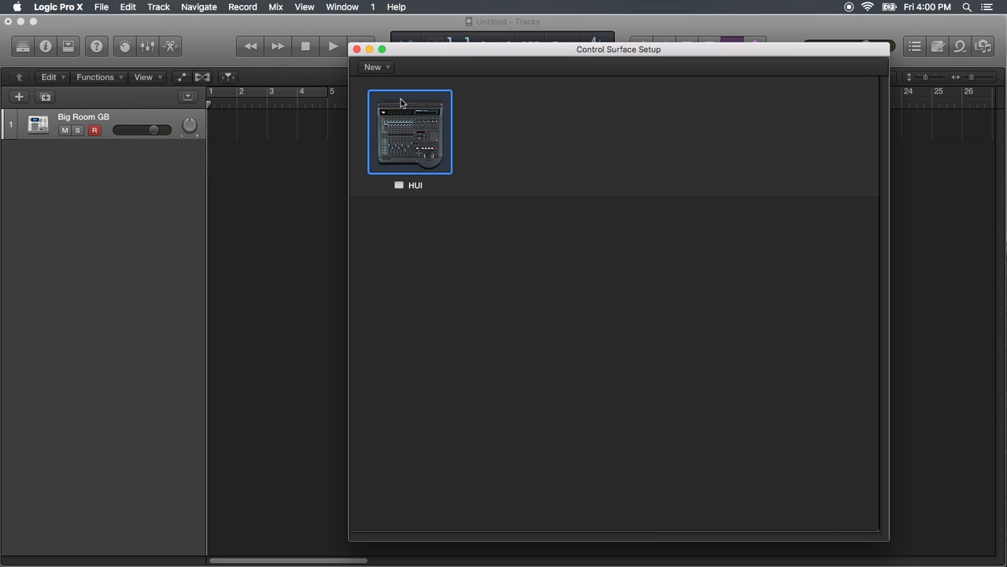
mouse_move(403, 145)
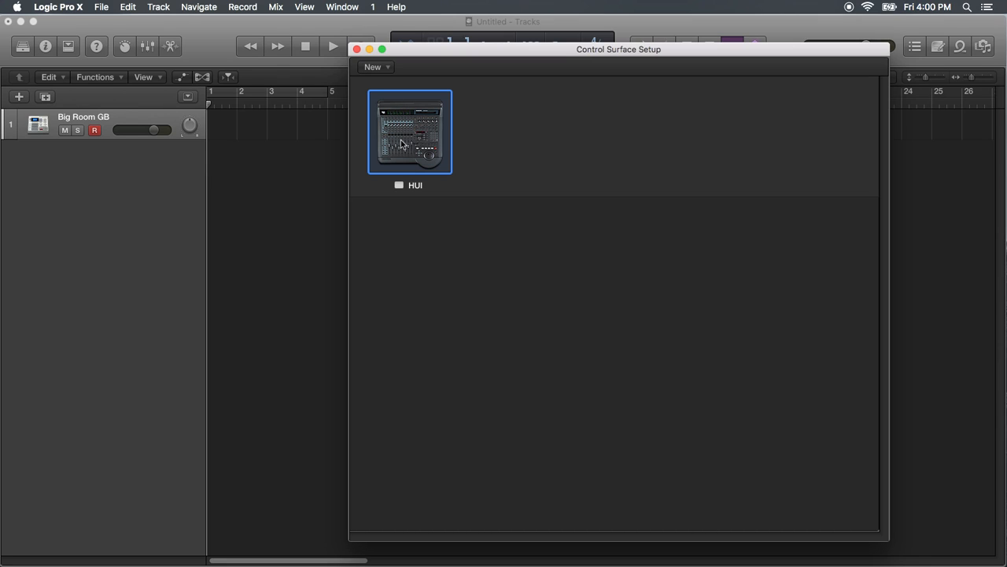
right_click(406, 145)
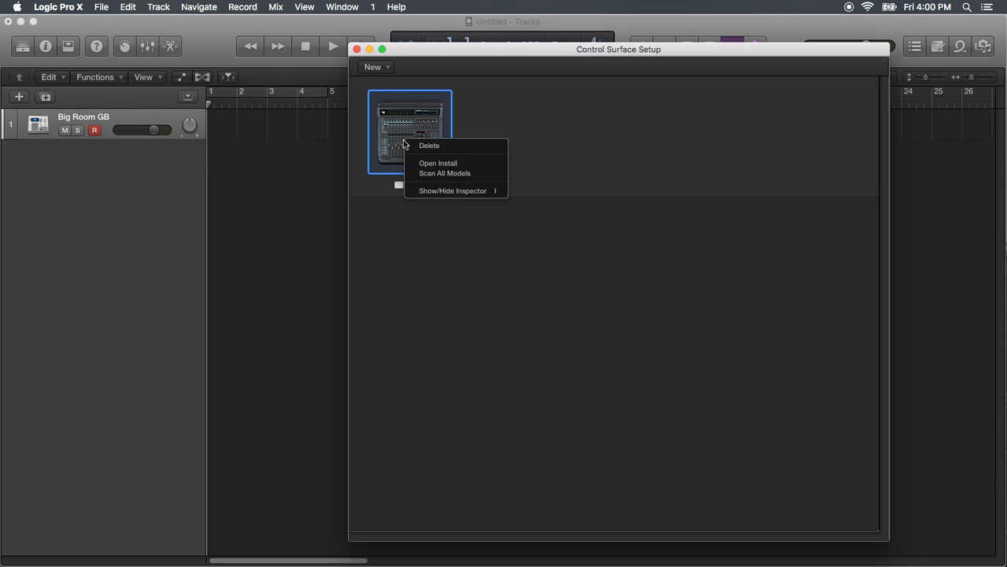
mouse_move(455, 190)
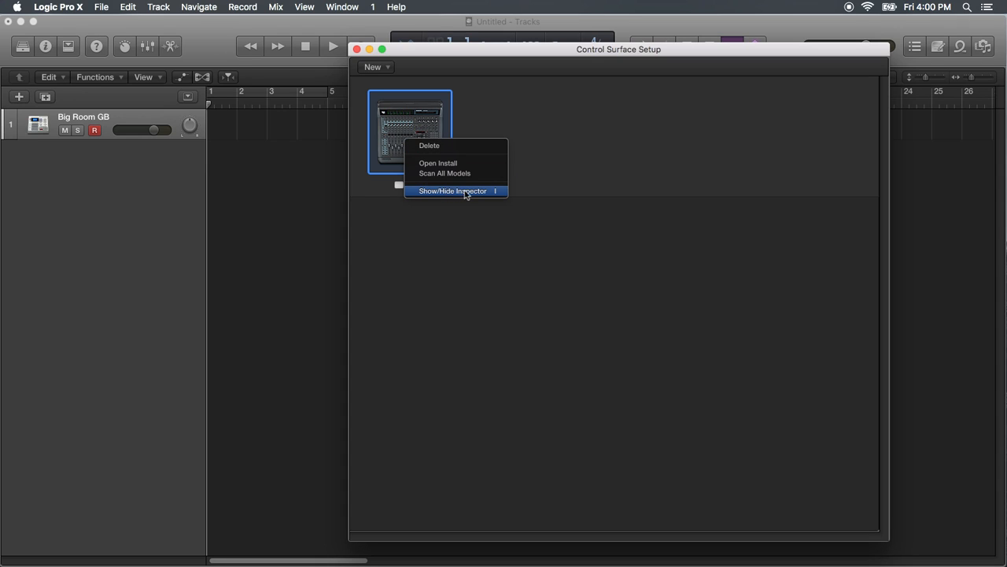
left_click(451, 190)
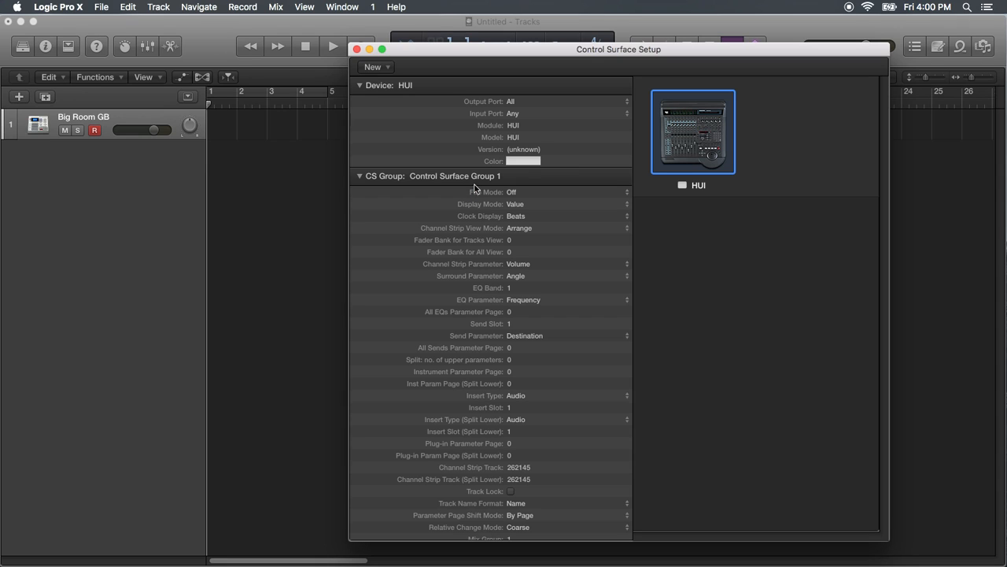
mouse_move(491, 102)
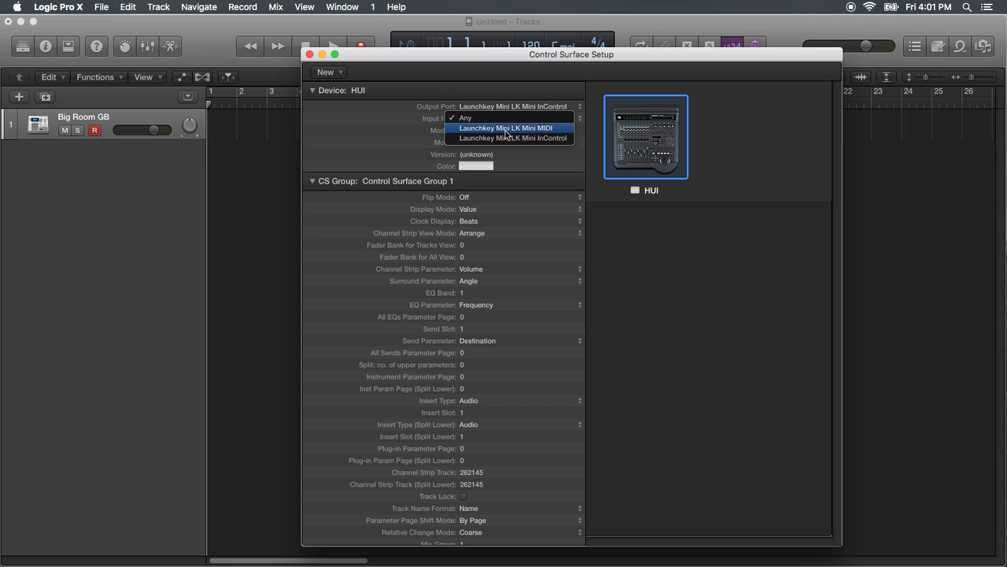
Set the HUI ports to Launchkey Mini LK Mini InControl and close the setup window.
left_click(506, 128)
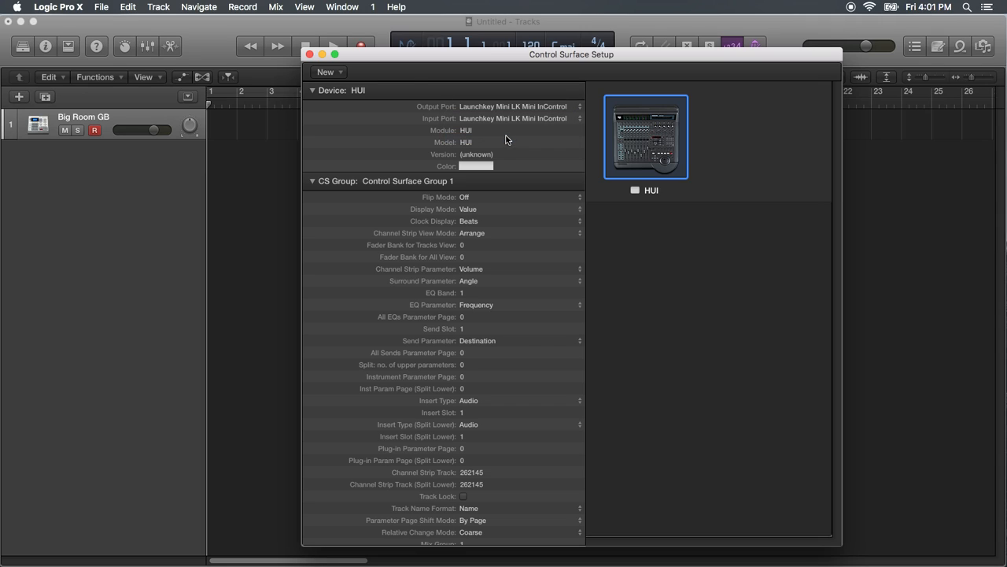
mouse_move(308, 53)
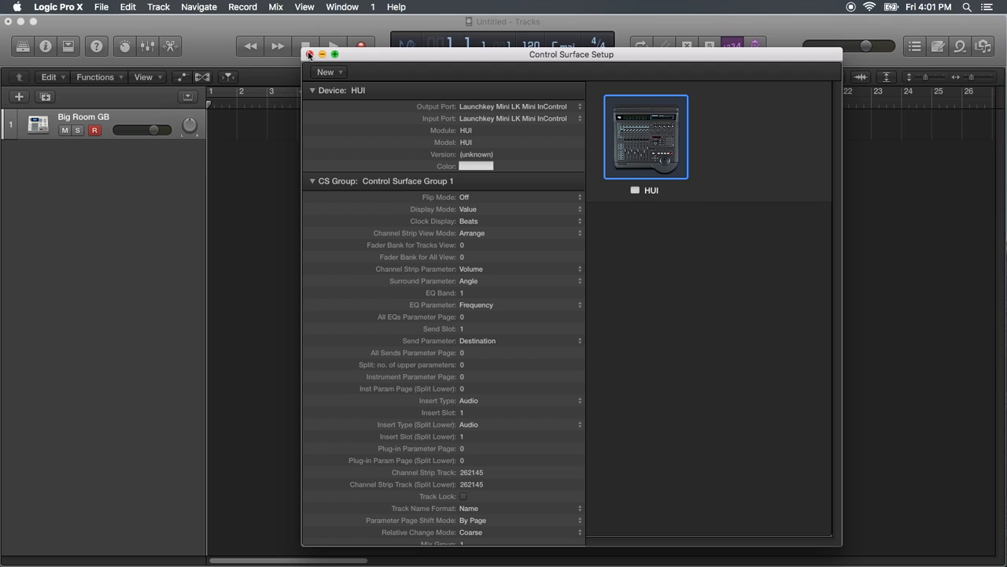
left_click(309, 54)
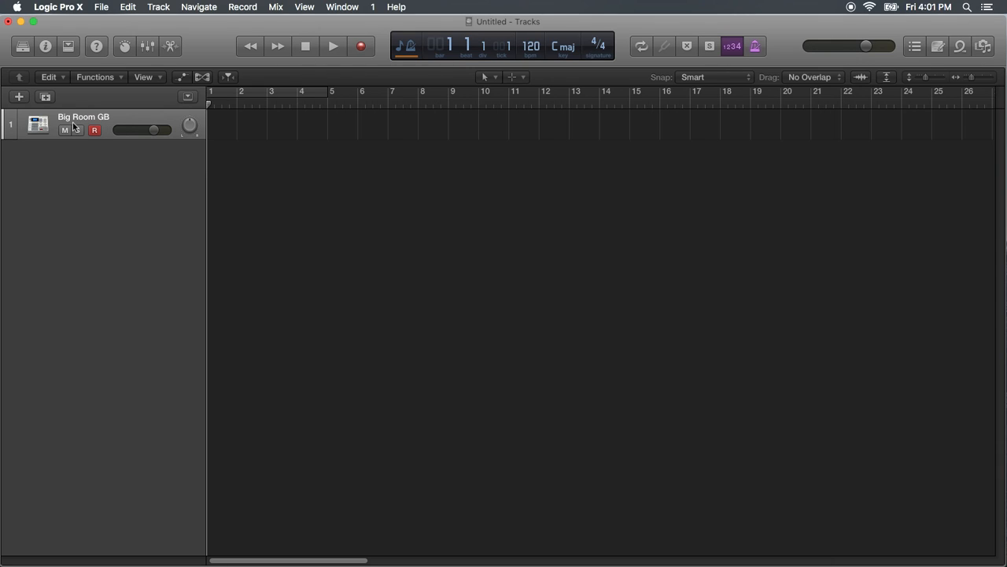